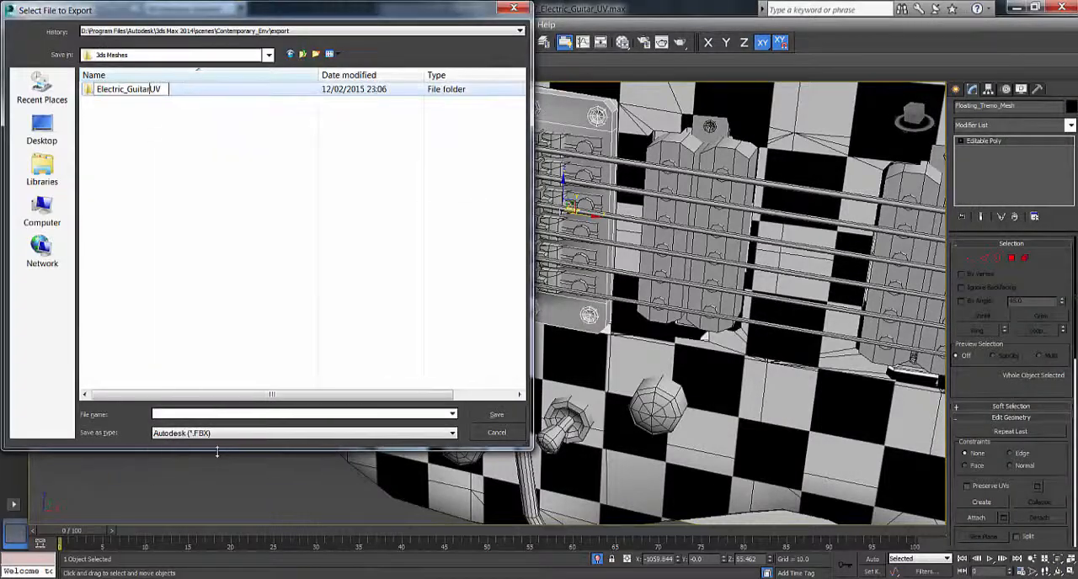
Confirm the new Electric_GuitarUV folder as the FBX export location for the selected part
click(496, 413)
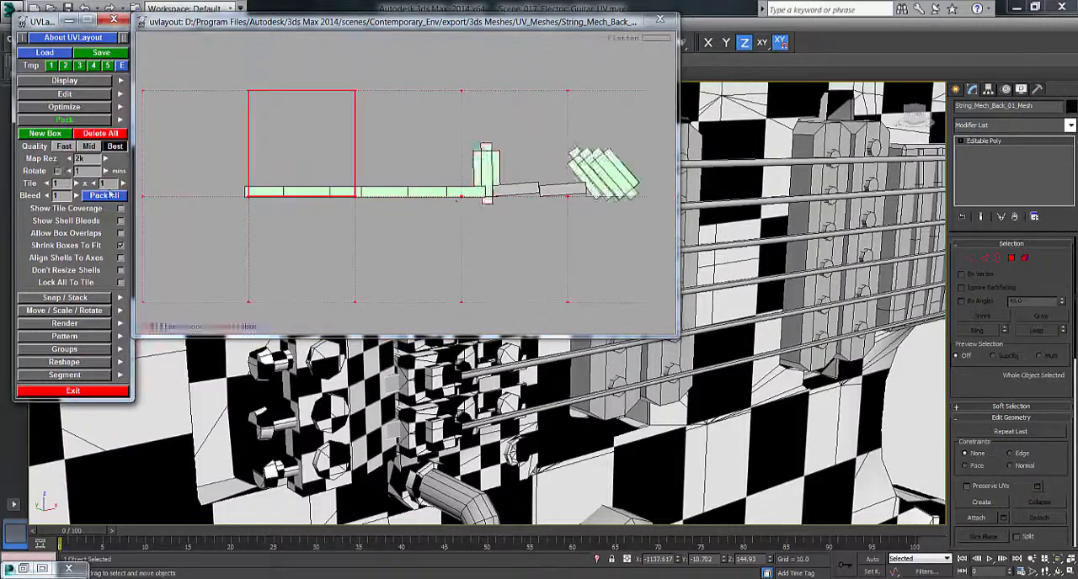
Pack the string mechanism shells, then unwrap the whammy bar, switch and pickup plate meshes
click(104, 195)
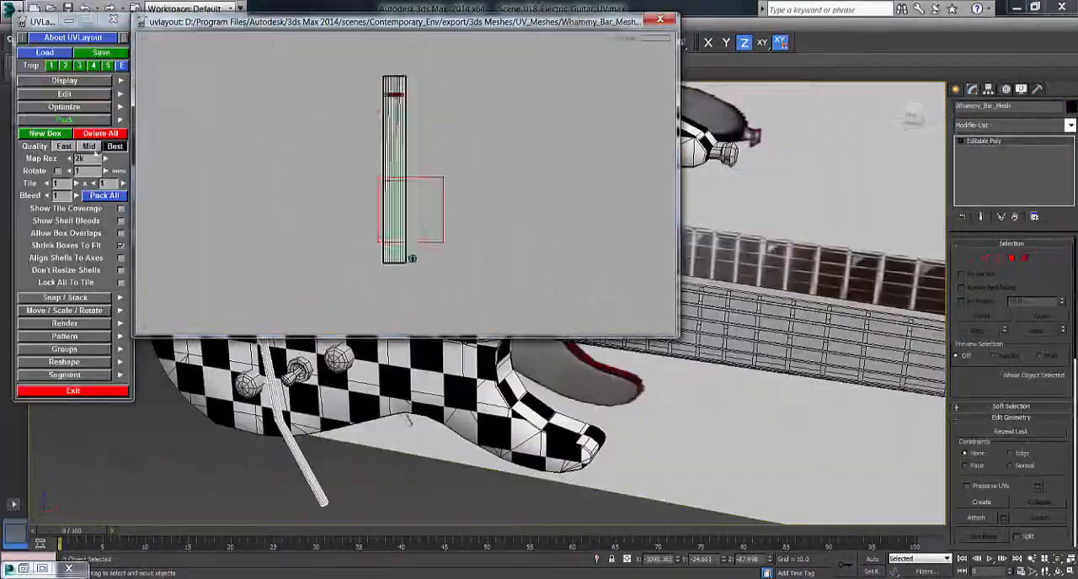
click(660, 19)
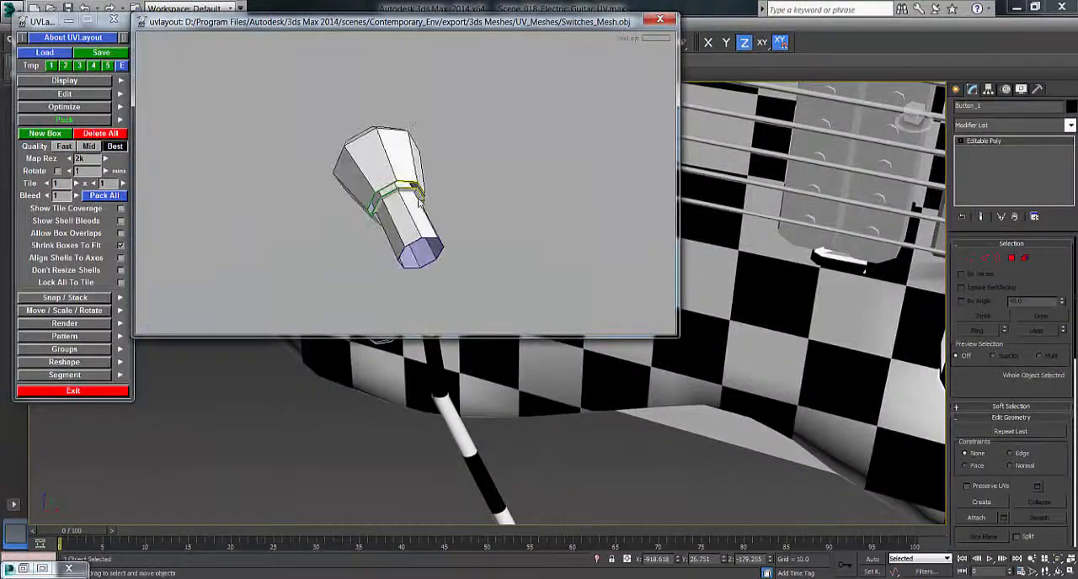
click(104, 196)
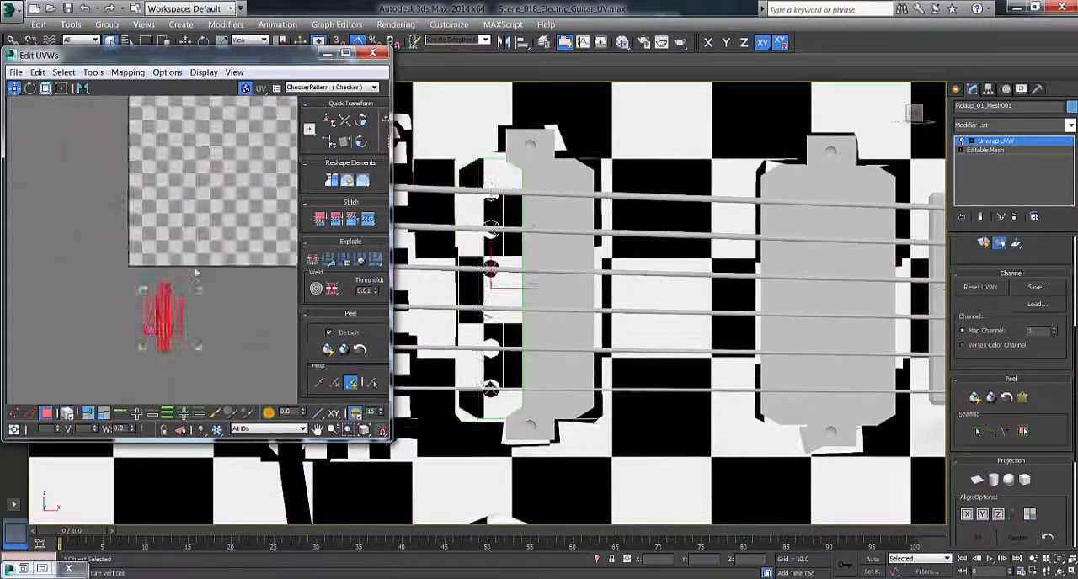
click(373, 54)
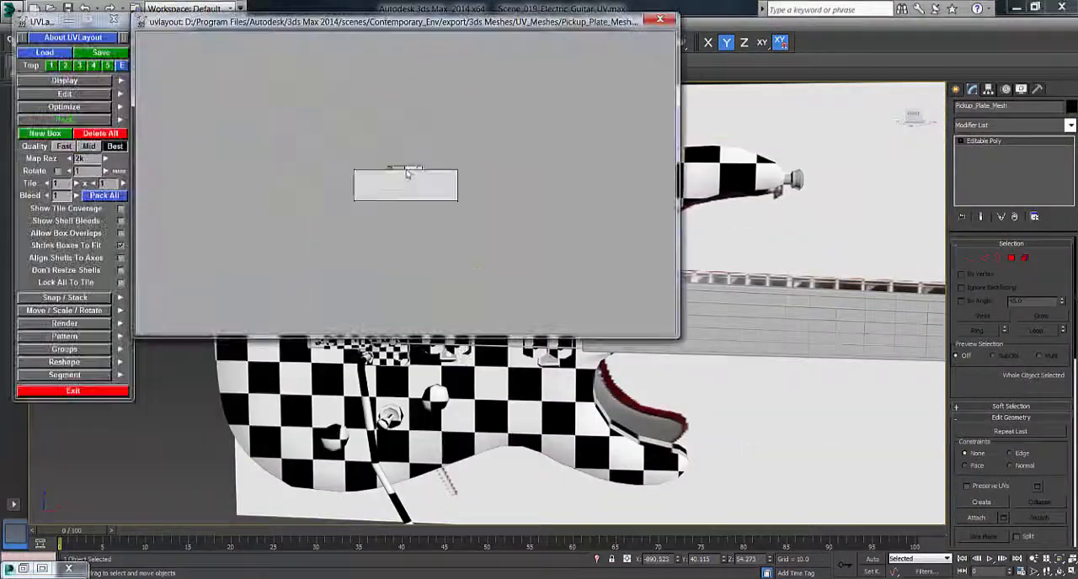
click(660, 20)
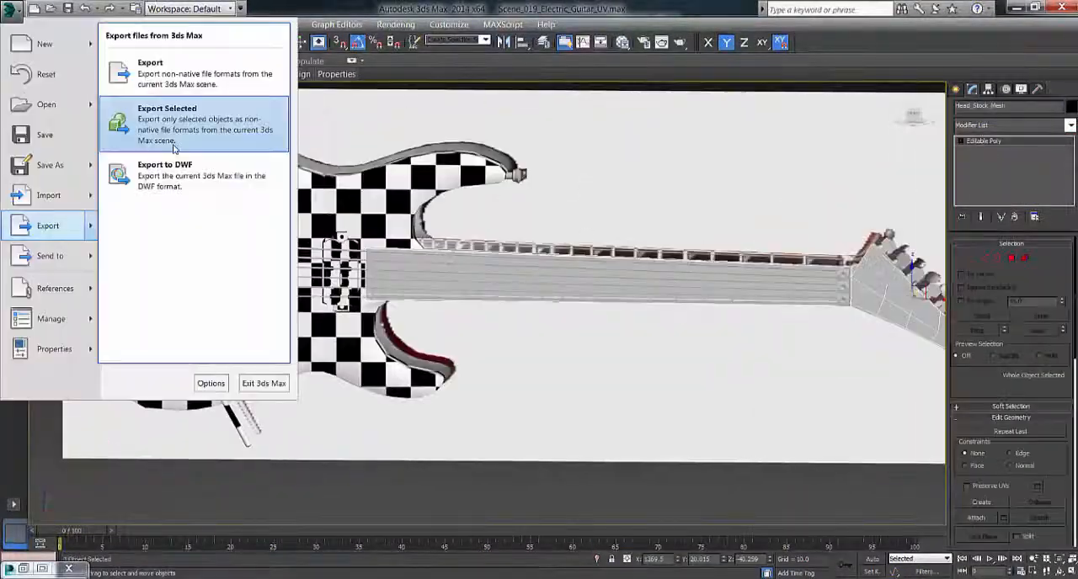
Export the selected guitar parts and check the tuning lock UVs against the checker pattern
click(167, 124)
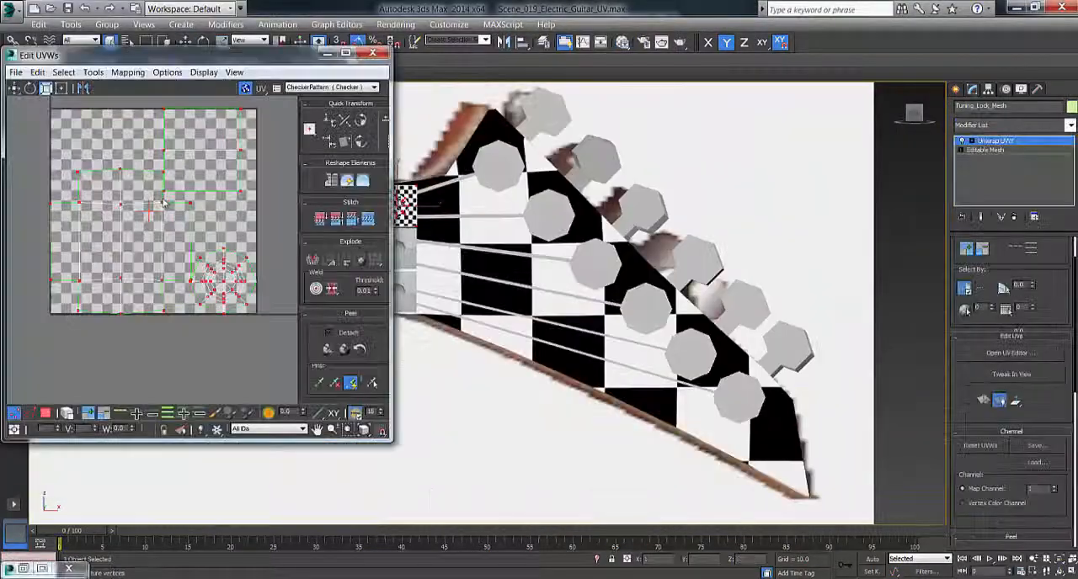
click(373, 53)
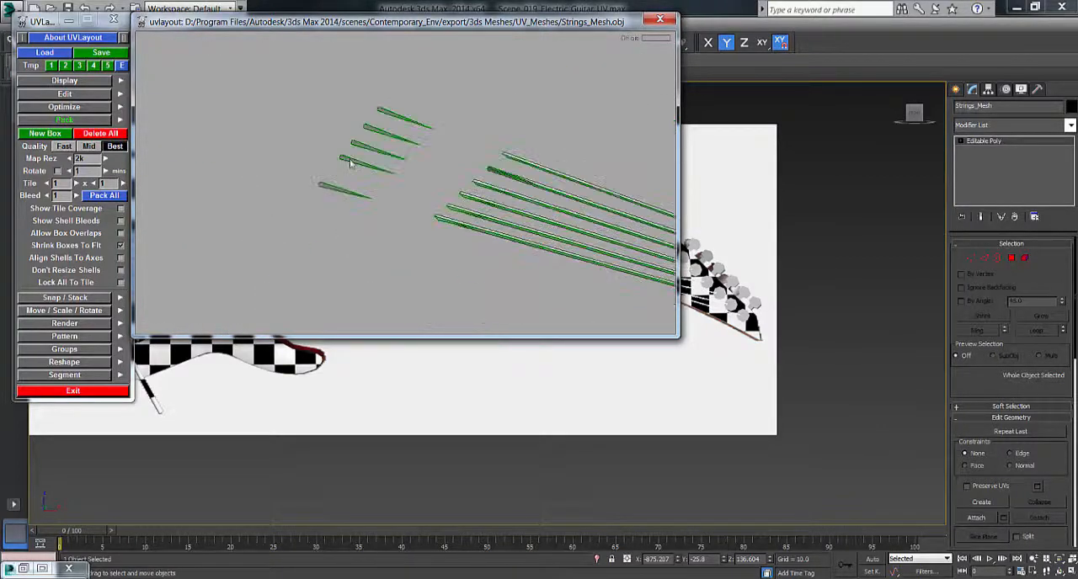
Save the packed strings and tuning coil meshes, then load and split the backplate mesh
click(100, 52)
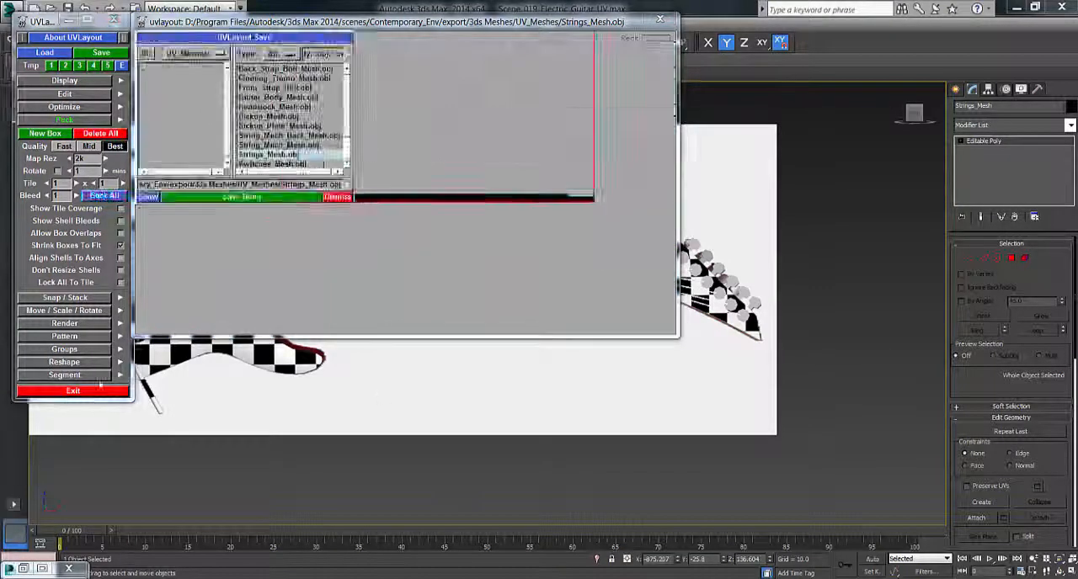
click(17, 9)
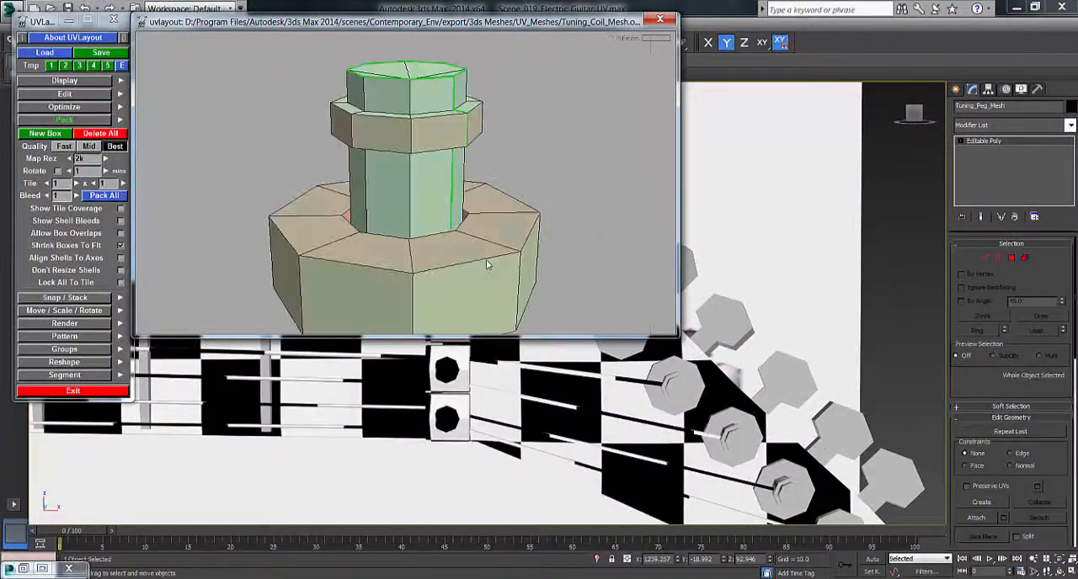
click(100, 53)
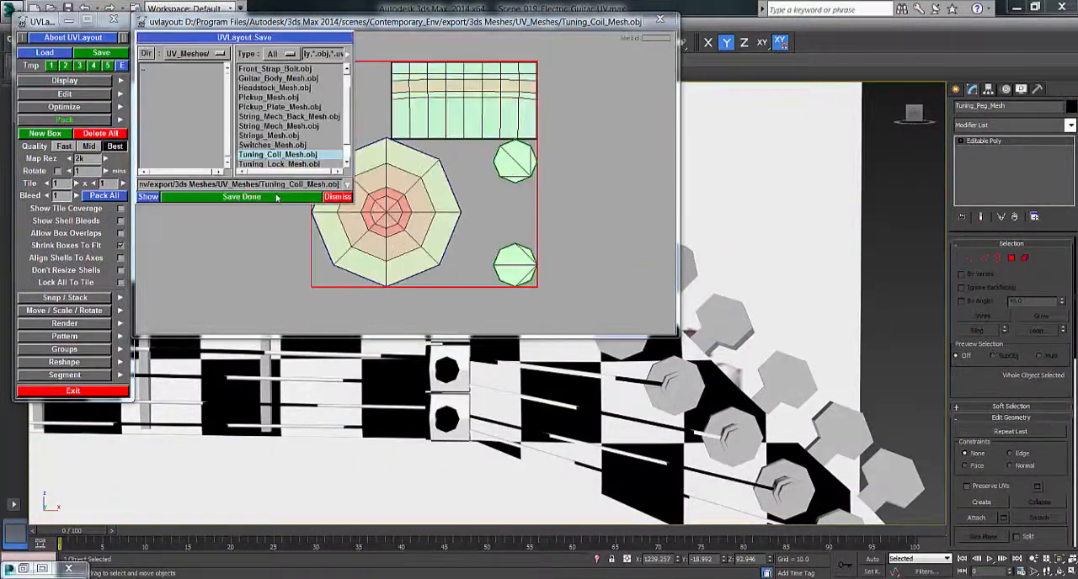
click(337, 197)
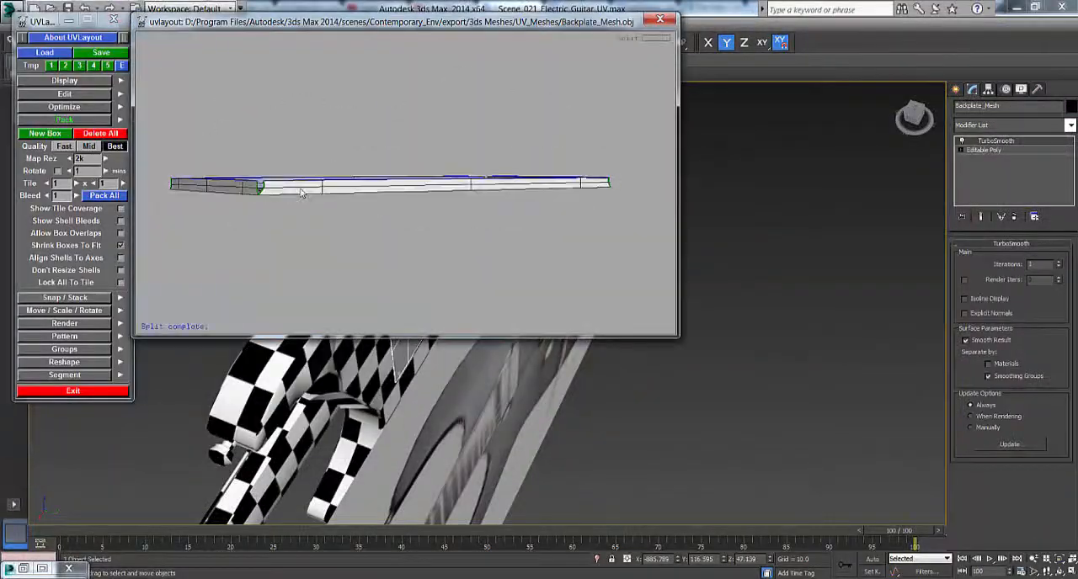
click(659, 20)
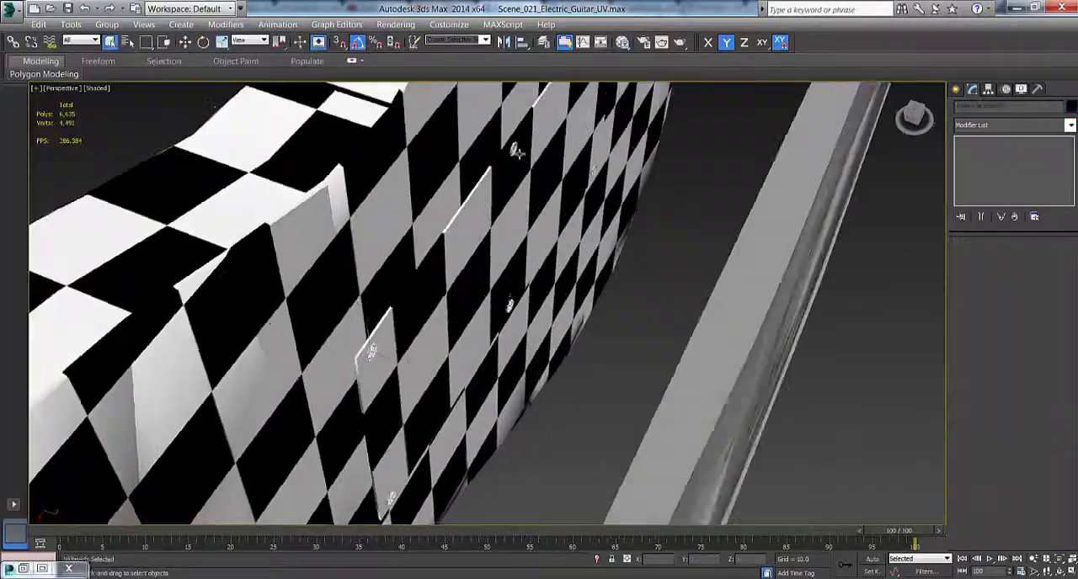